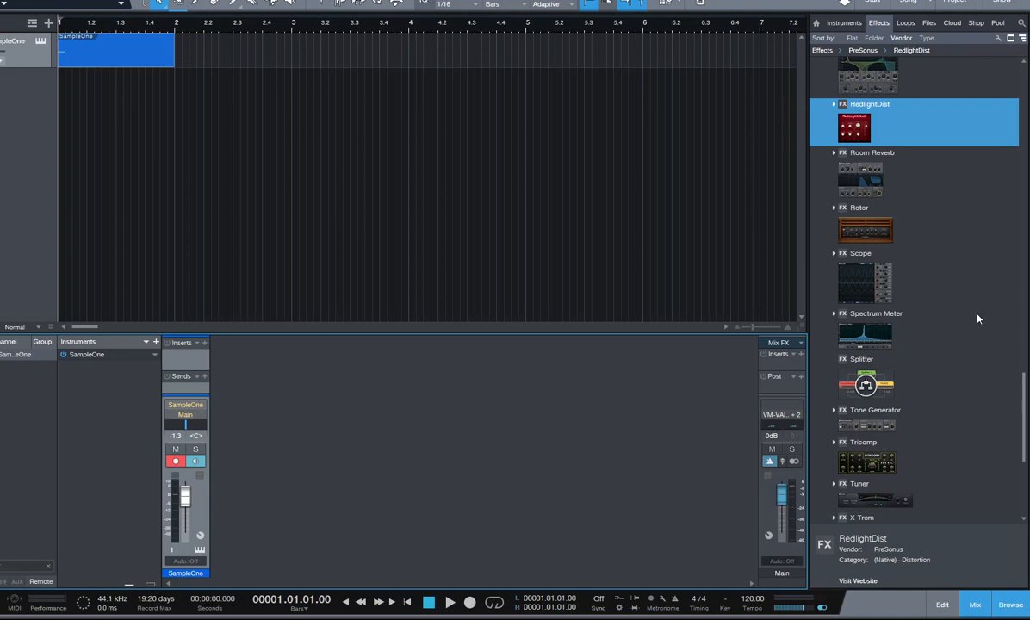
mouse_move(887, 371)
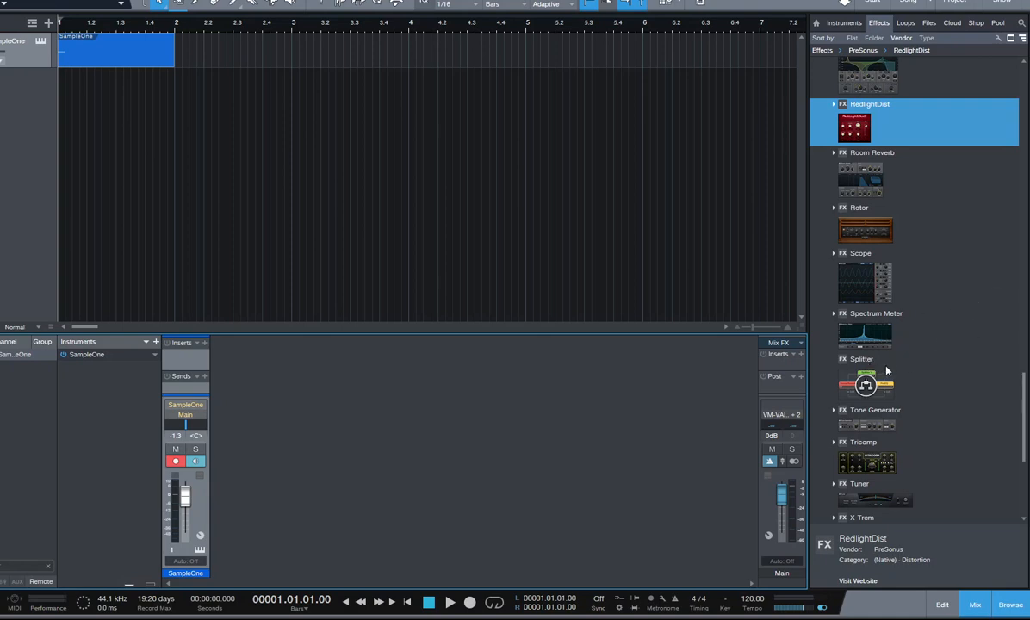
mouse_move(899, 371)
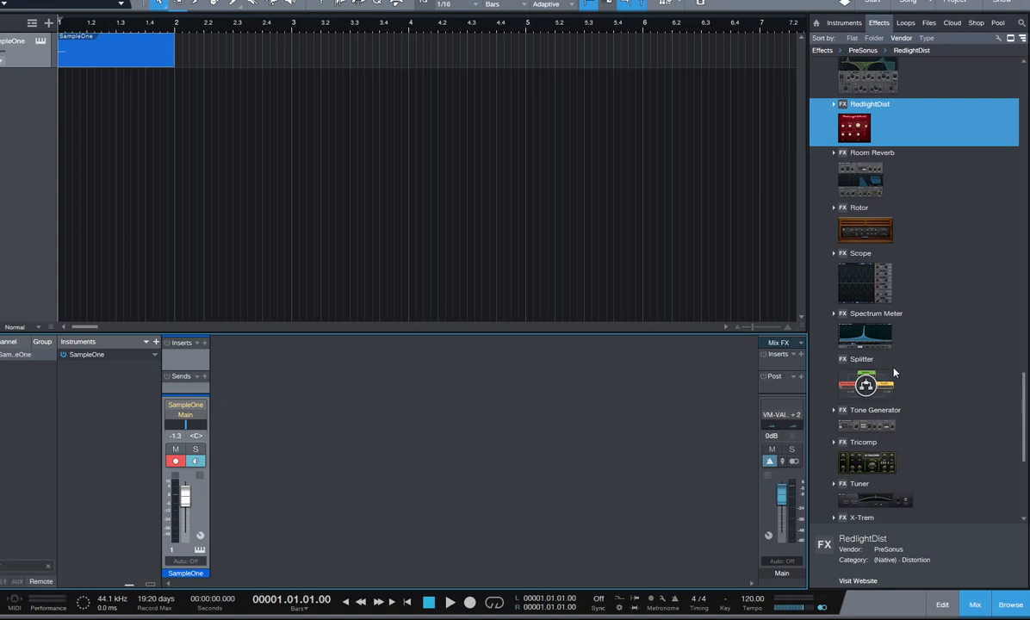
mouse_move(884, 385)
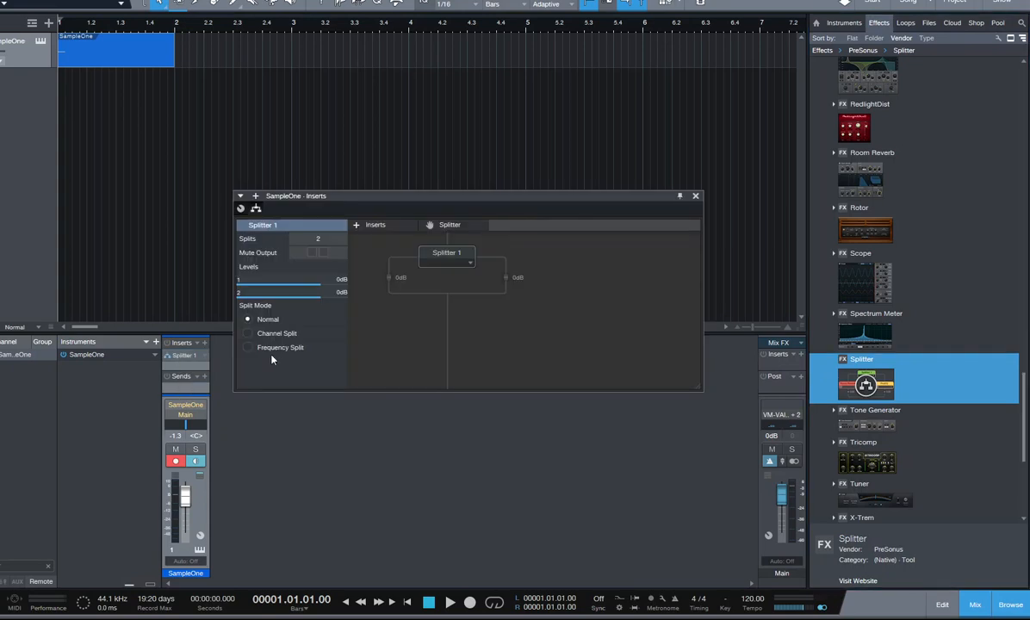
mouse_move(300, 345)
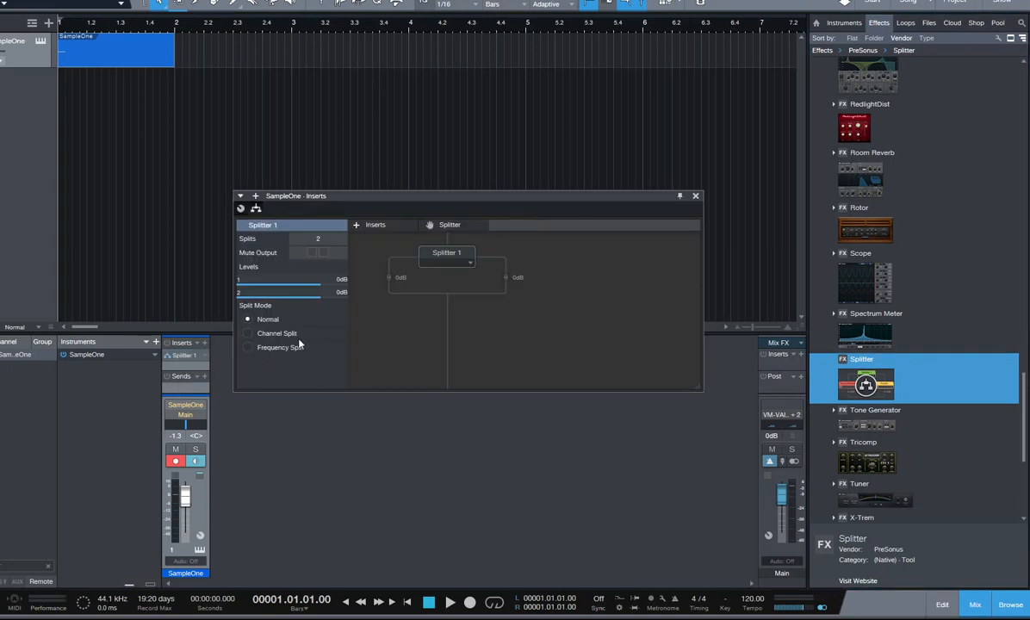
Switch the SampleOne Splitter to Frequency Split and lower its crossover from 240 Hz to 97.65 Hz.
click(248, 347)
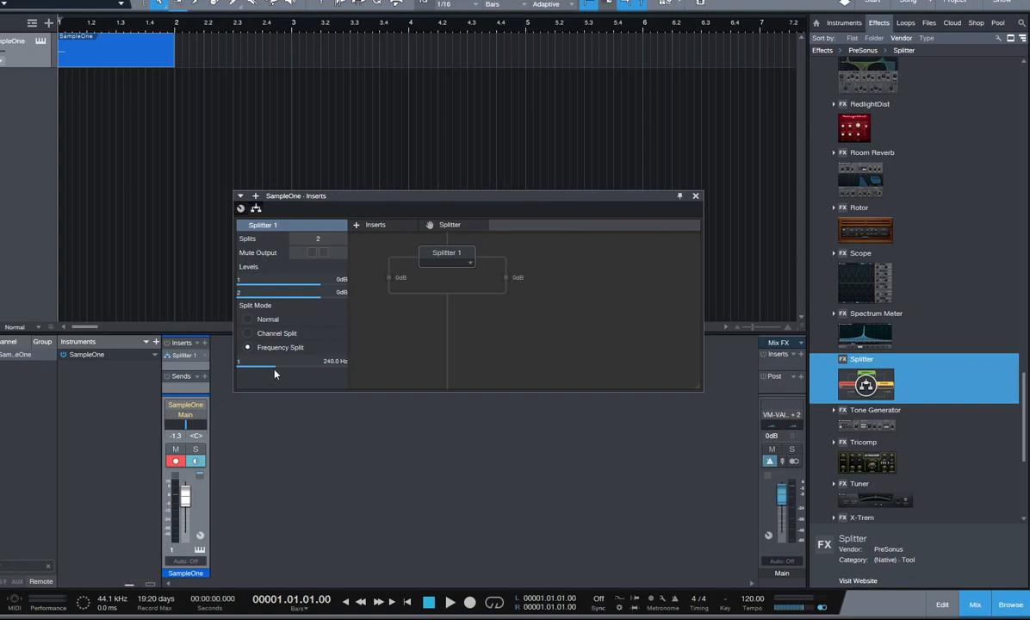
drag(293, 361, 246, 361)
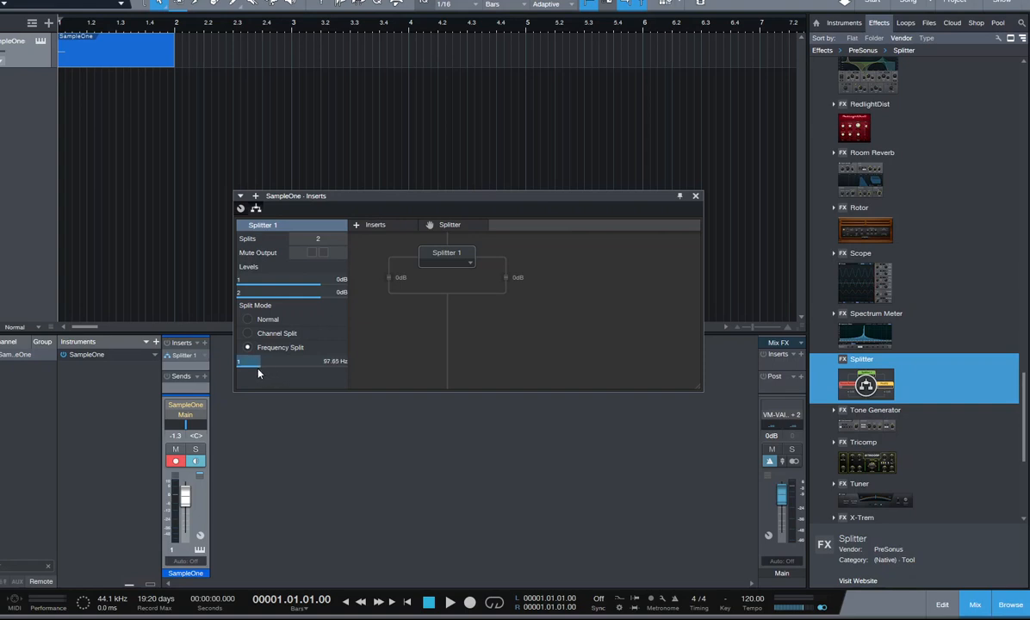